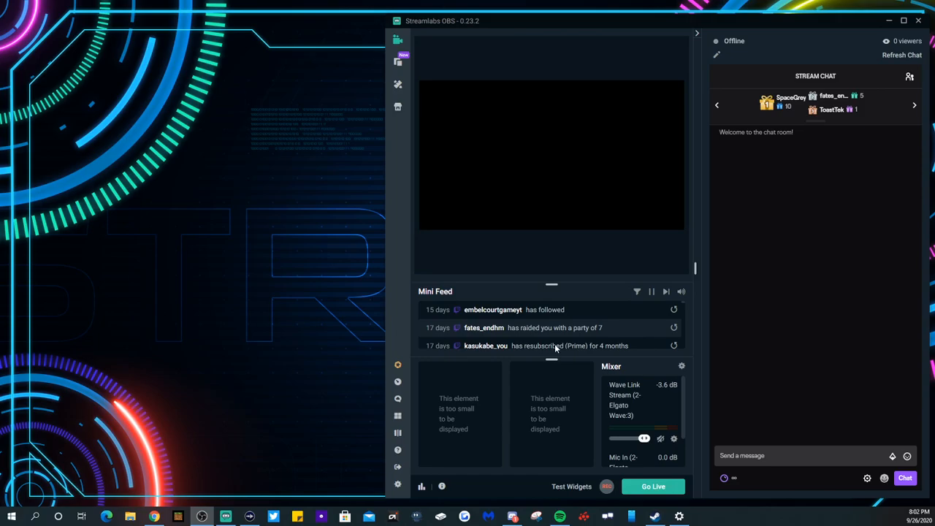
mouse_move(526, 251)
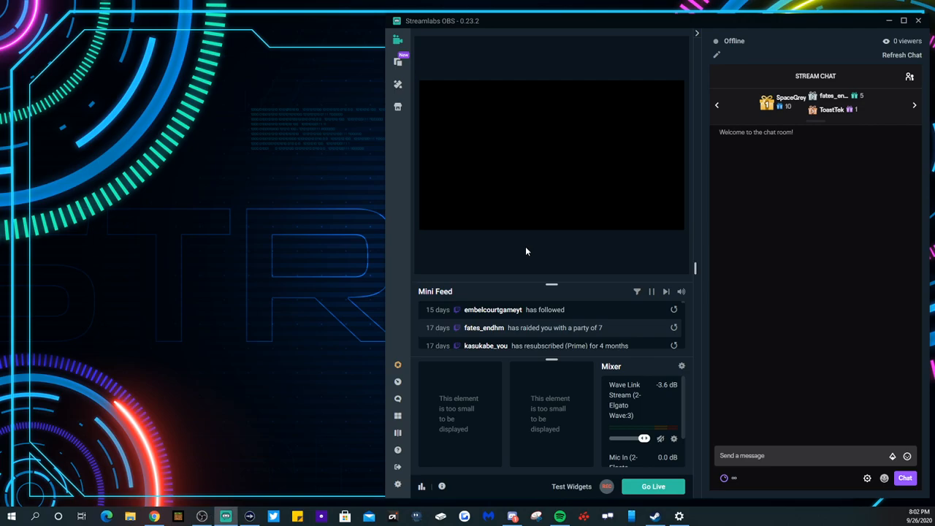
mouse_move(494, 272)
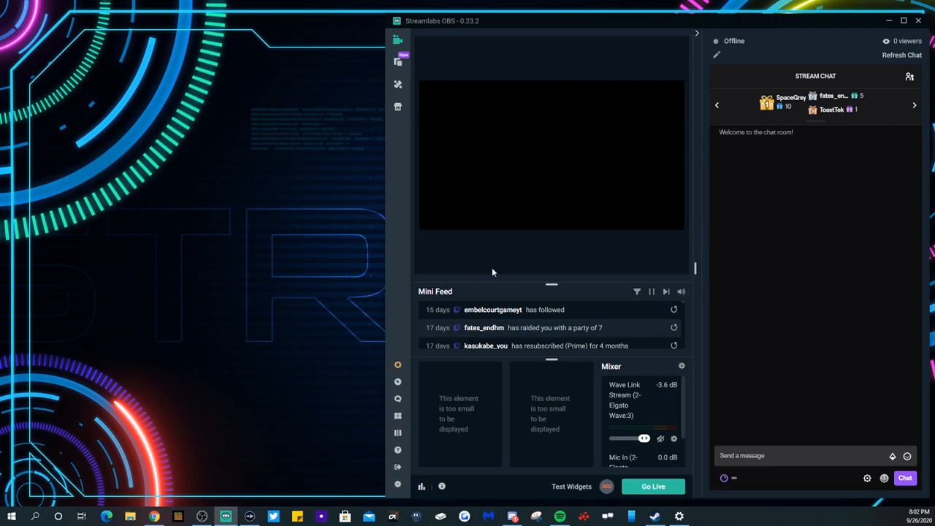
mouse_move(612, 245)
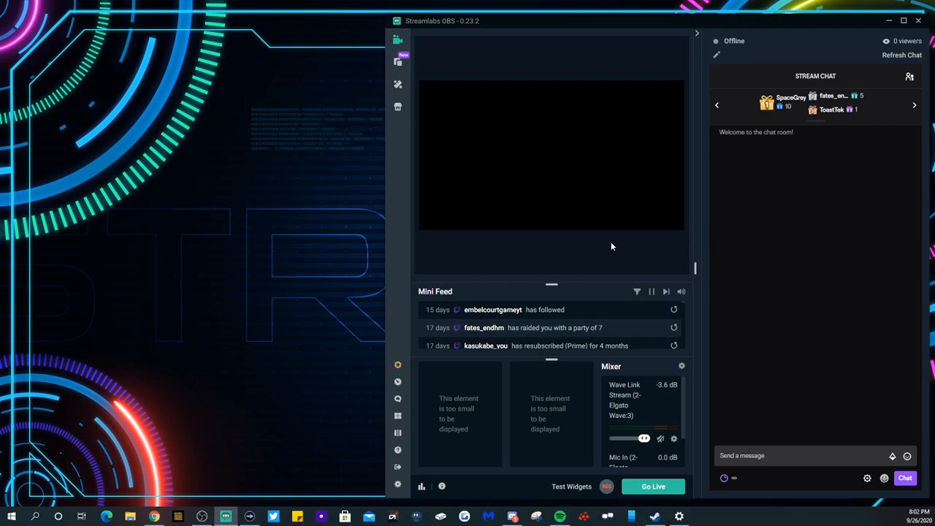
mouse_move(647, 228)
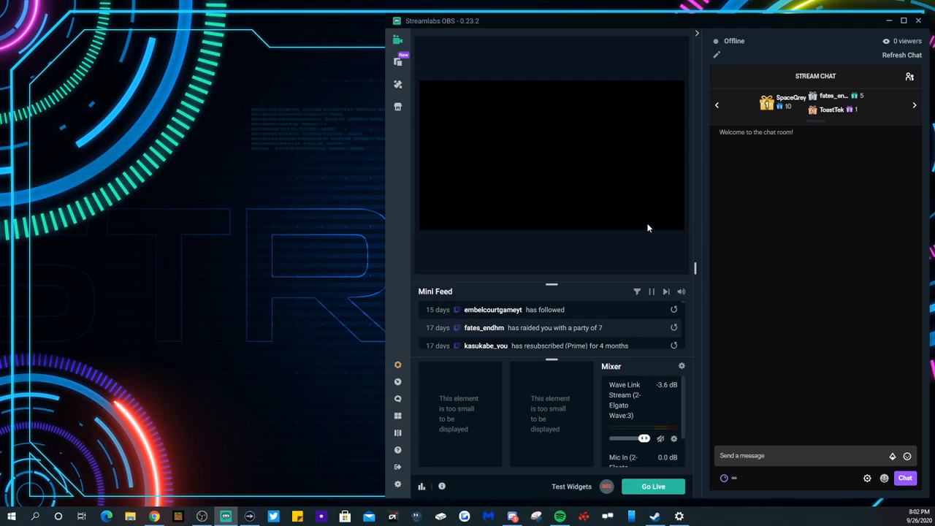
mouse_move(508, 15)
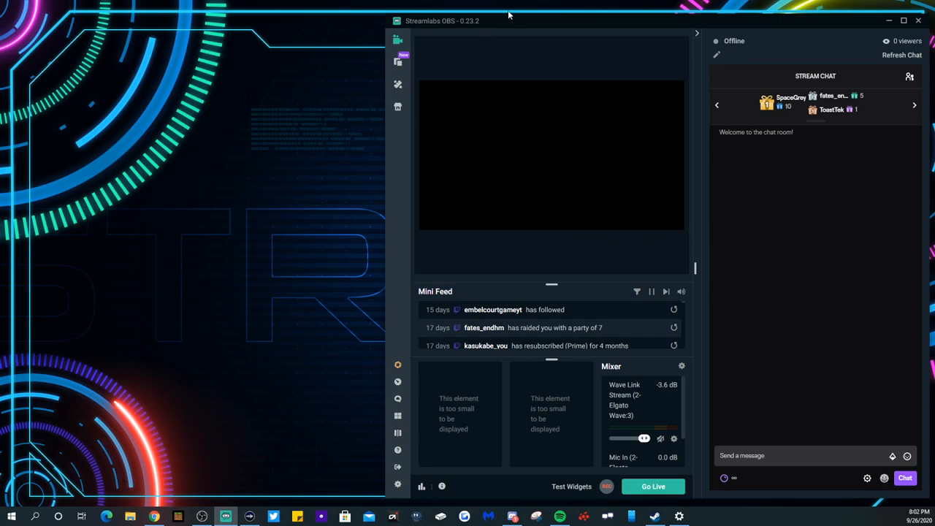
mouse_move(461, 35)
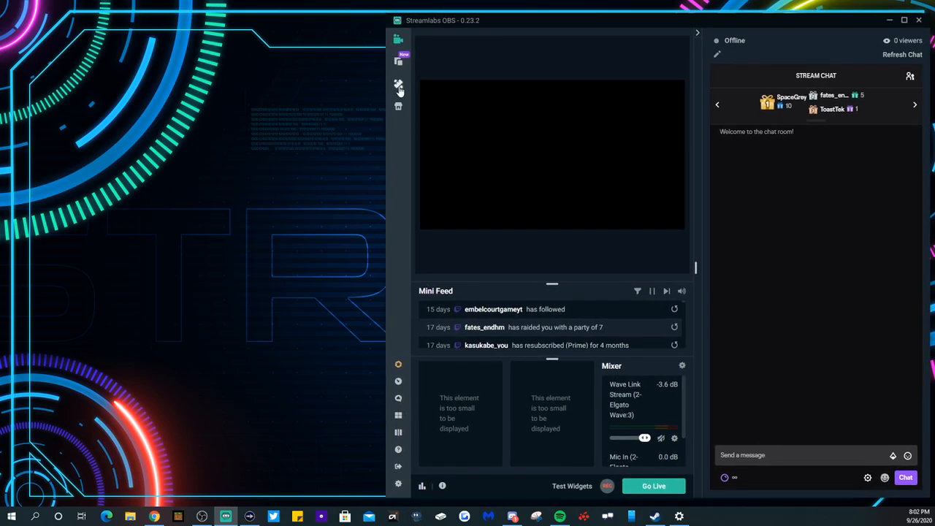
- Widen the Streamlabs OBS window so Timeline, Sources and Mixer docks show fully
left_click(698, 32)
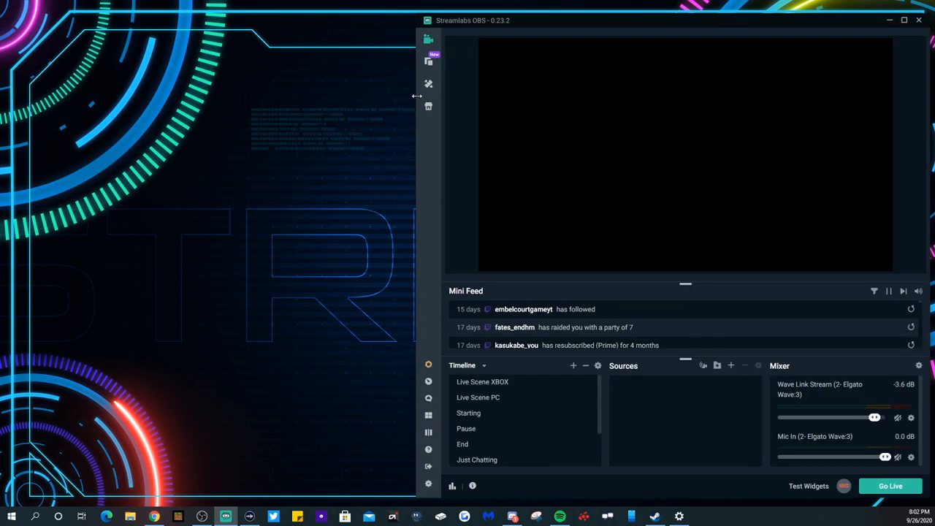
left_click(695, 33)
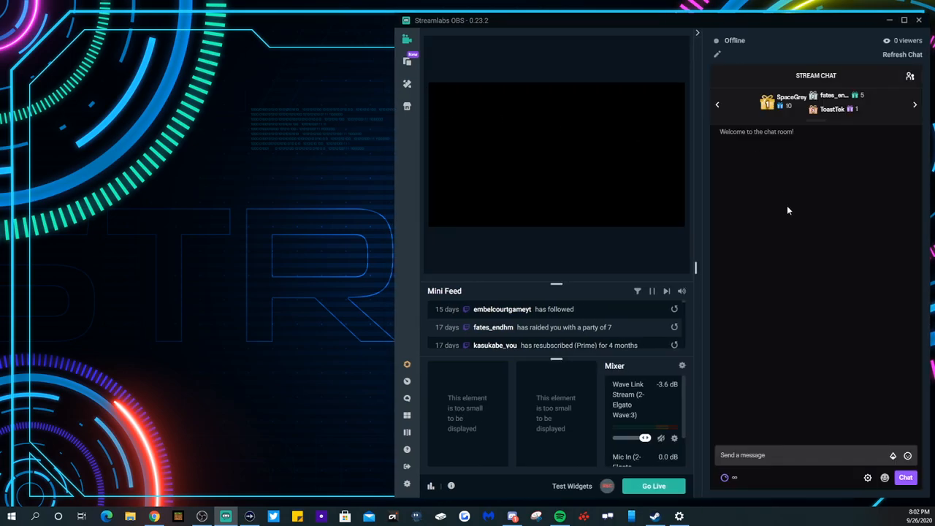
mouse_move(599, 241)
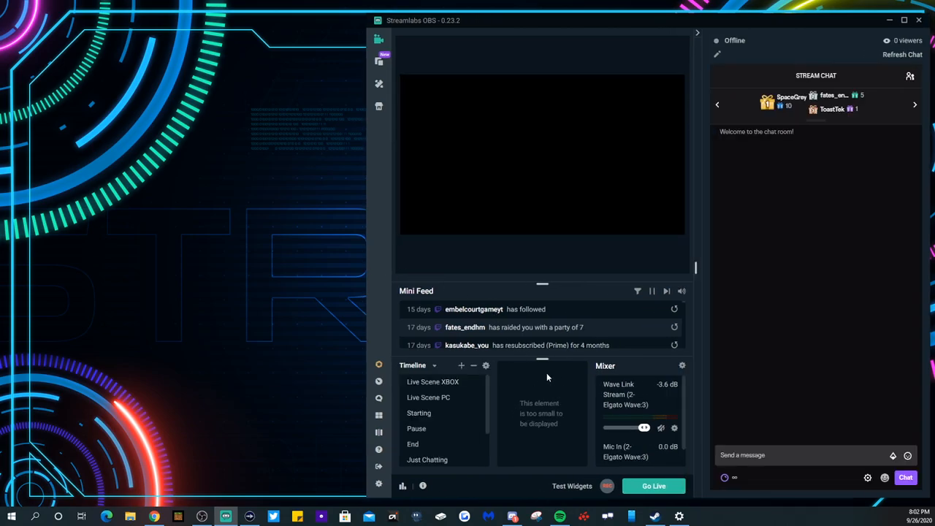
mouse_move(365, 228)
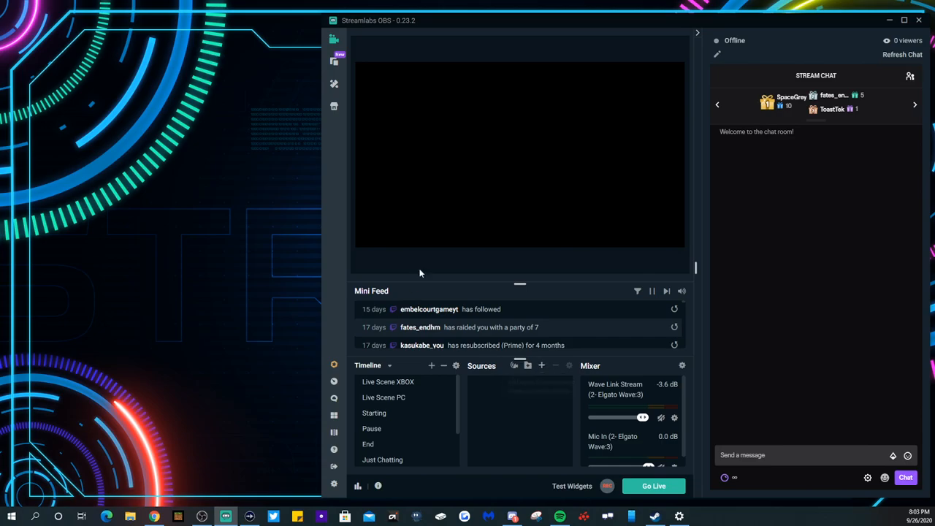
mouse_move(581, 460)
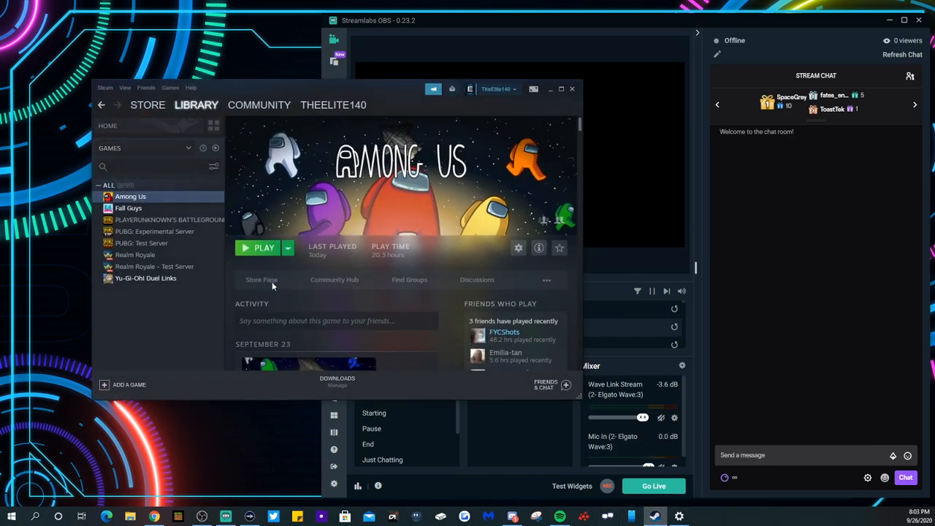
mouse_move(285, 266)
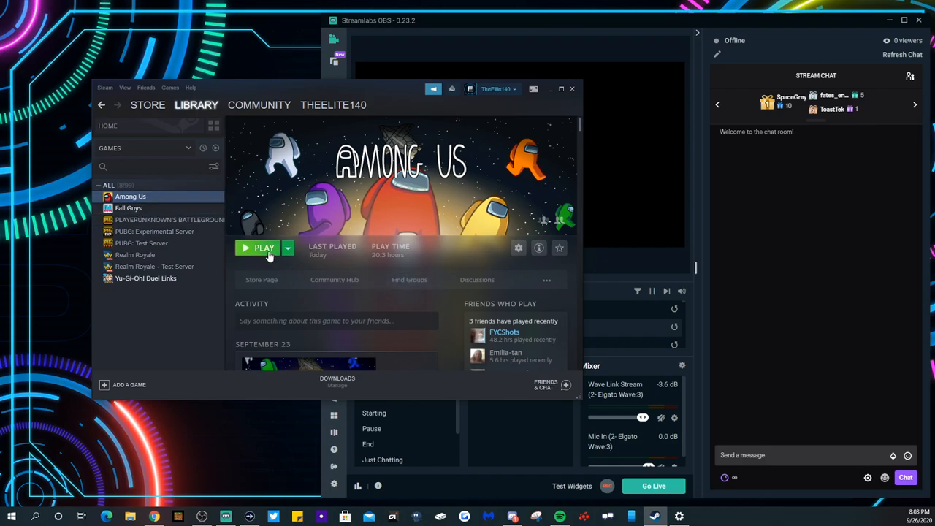
- Launch Among Us from its Steam library page
left_click(263, 248)
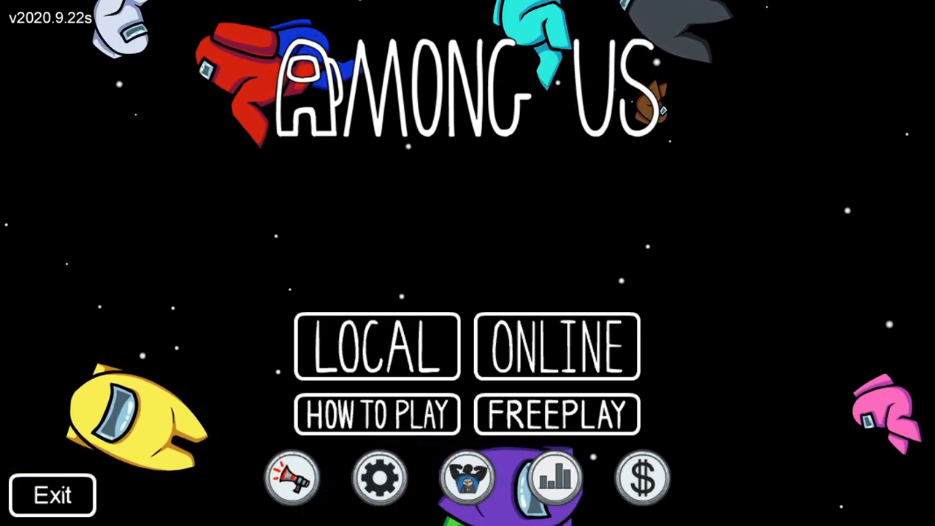
mouse_move(423, 241)
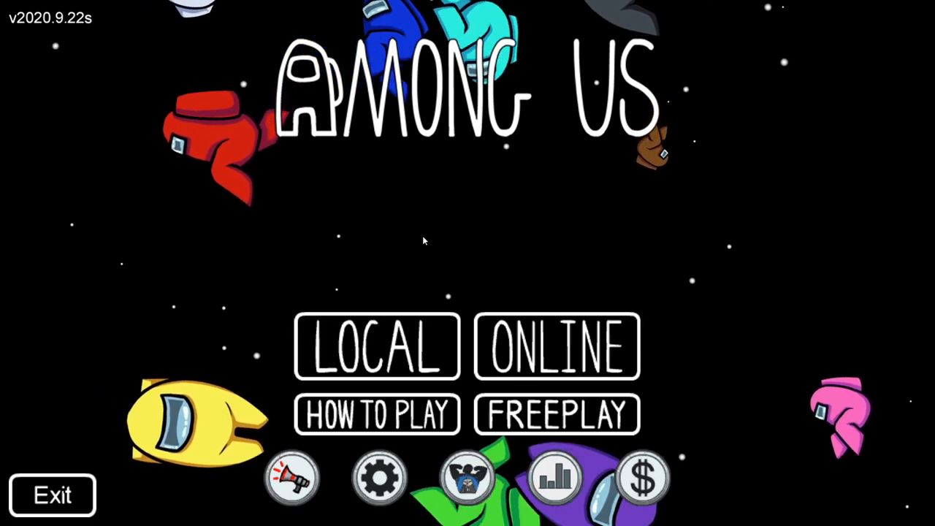
mouse_move(504, 270)
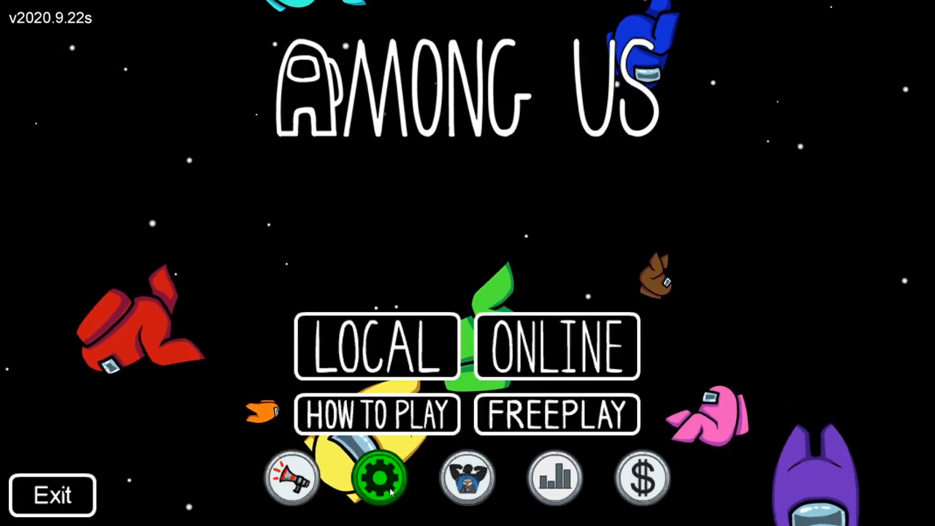
- In Among Us Graphics settings, turn Fullscreen off and set resolution to 1440x900
left_click(379, 476)
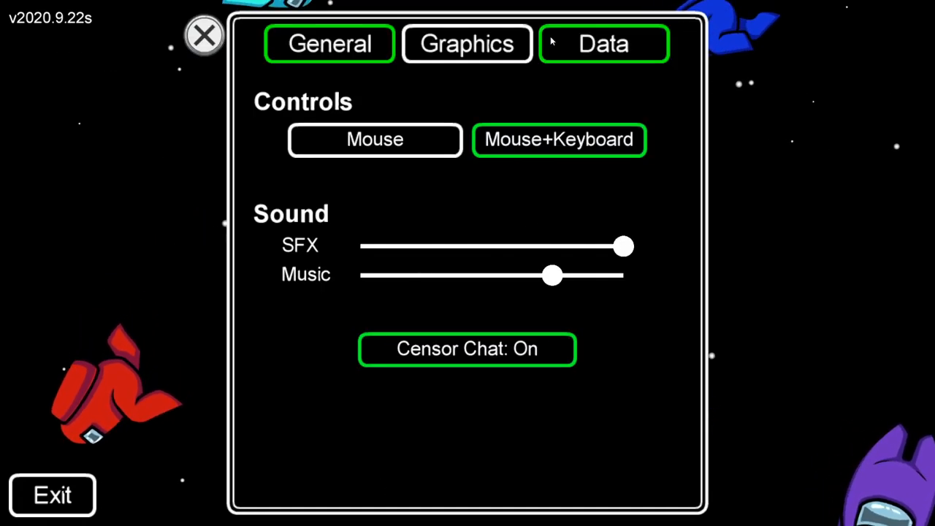
left_click(467, 44)
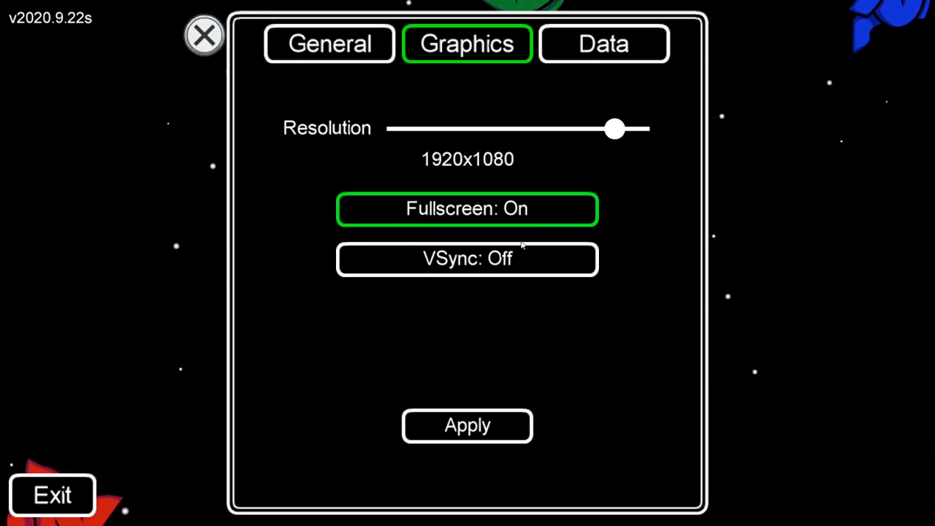
left_click(467, 209)
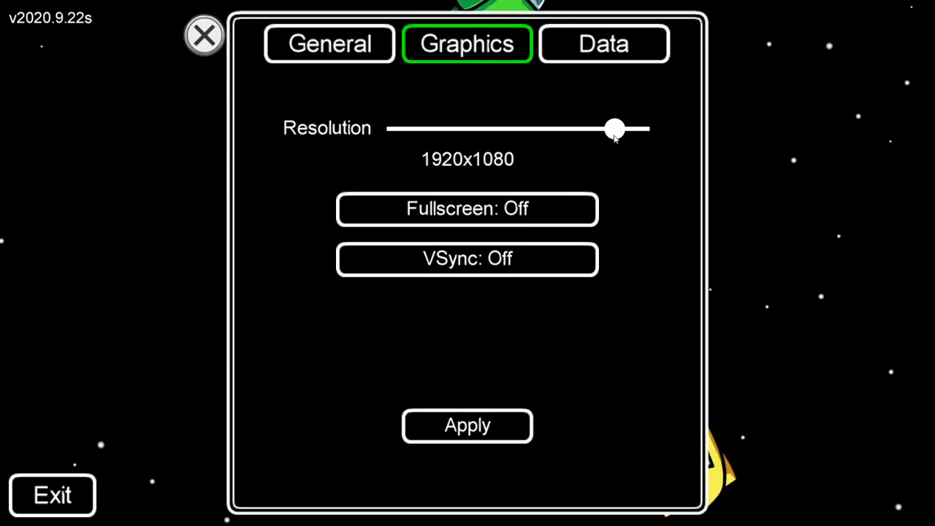
left_click_drag(613, 128, 555, 128)
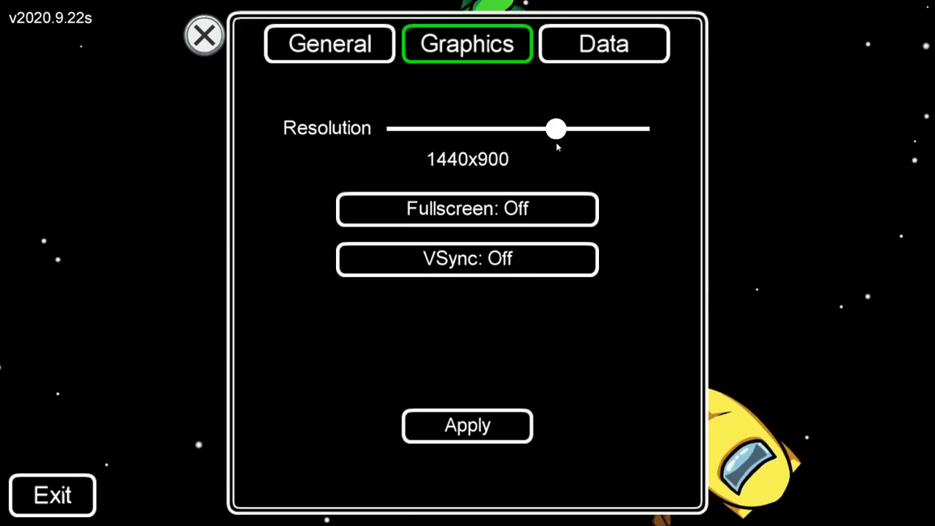
mouse_move(467, 427)
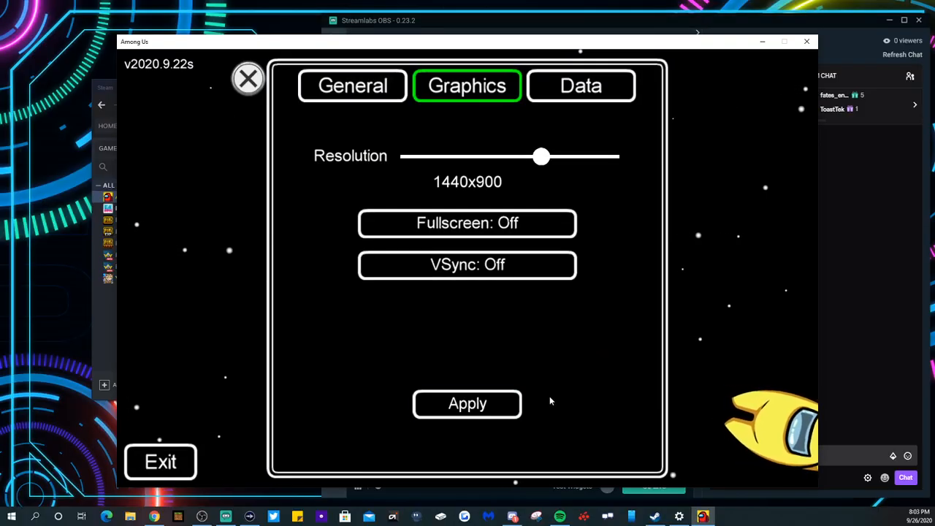
mouse_move(482, 80)
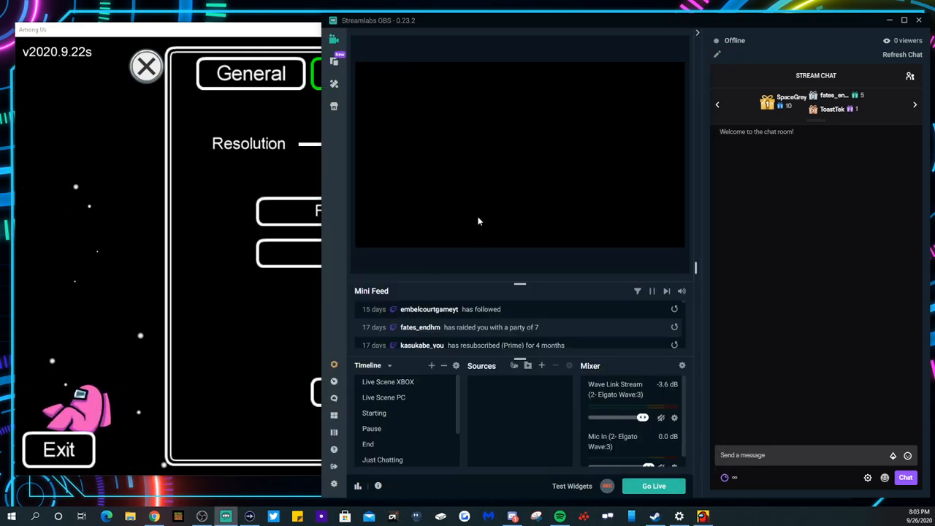
mouse_move(409, 447)
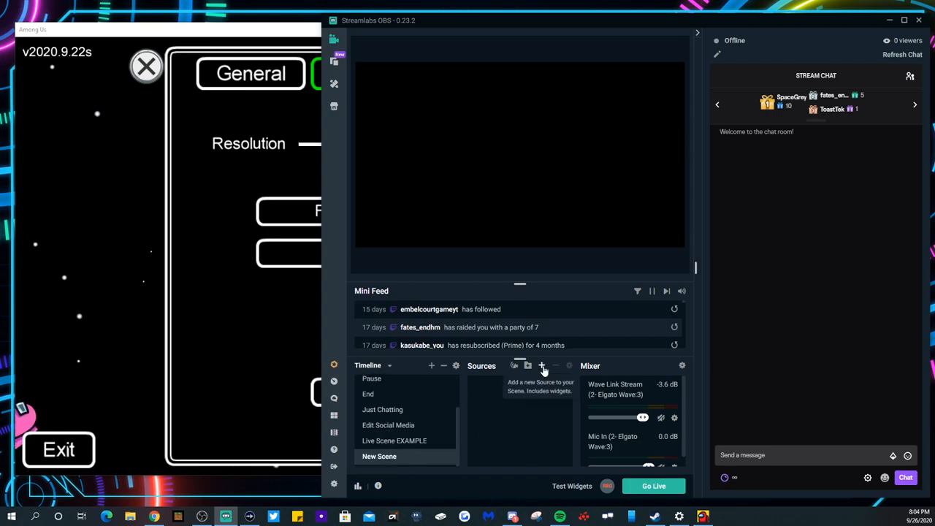
- Start adding a new Game Capture source, named Game Capture (1), rather than reusing one
left_click(542, 365)
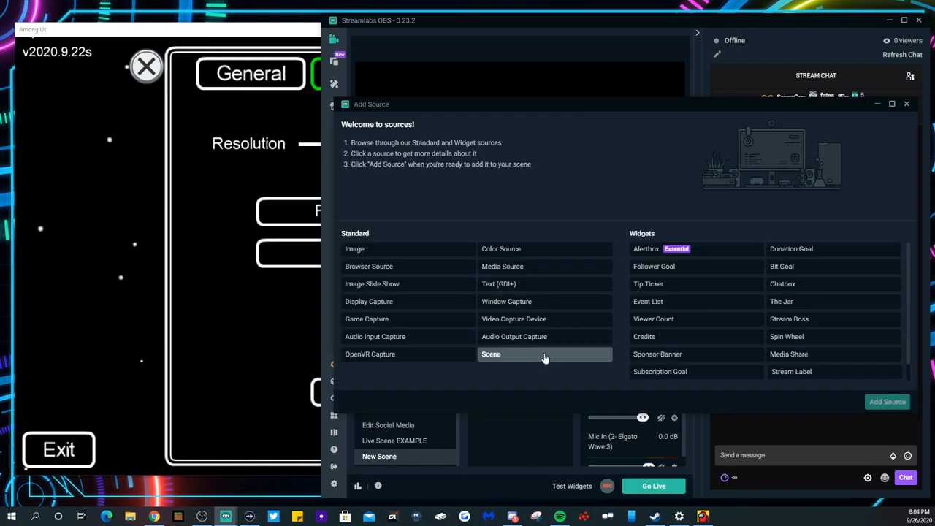
left_click(367, 318)
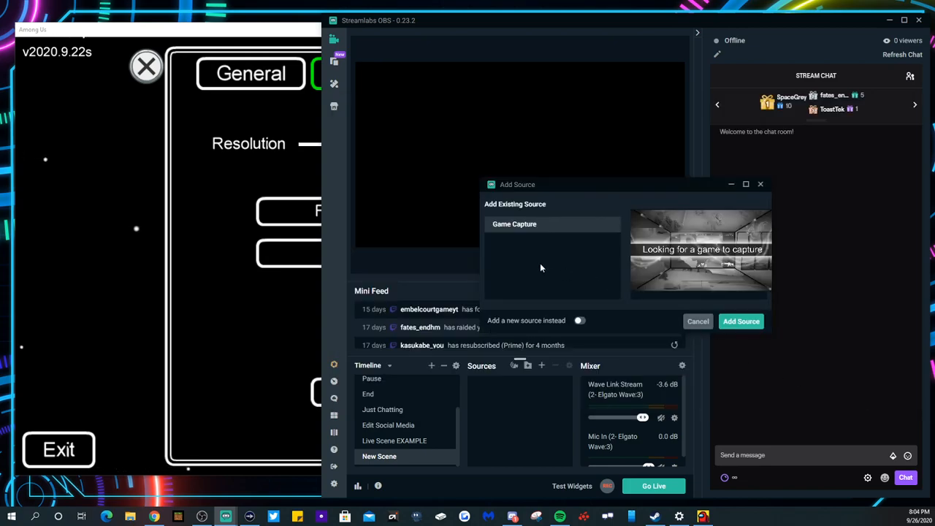
left_click(578, 320)
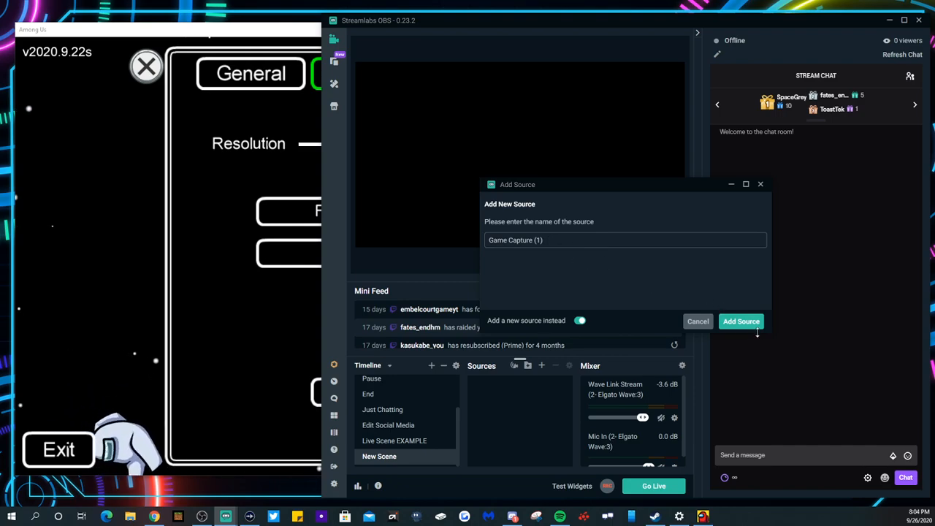
- Create Game Capture (1), try specific-window capture of Among Us, then leave Mode on Auto
left_click(740, 322)
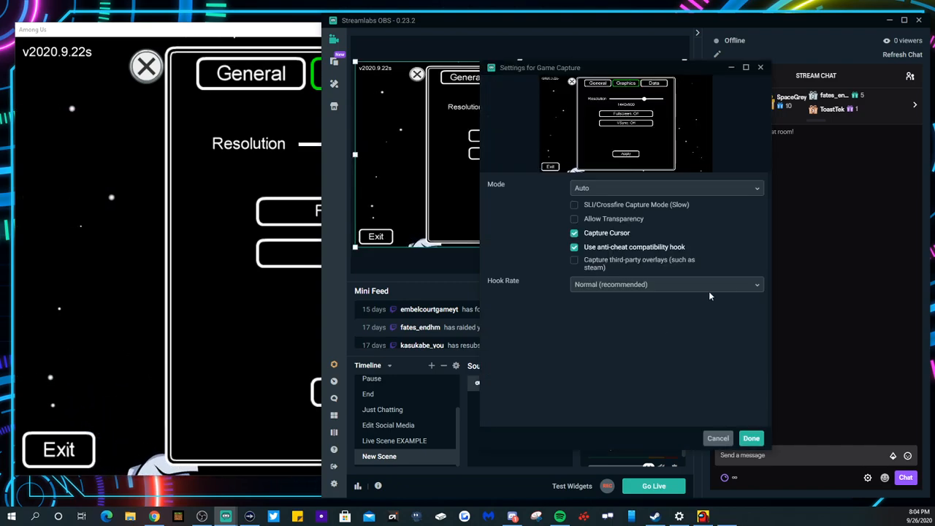
mouse_move(546, 201)
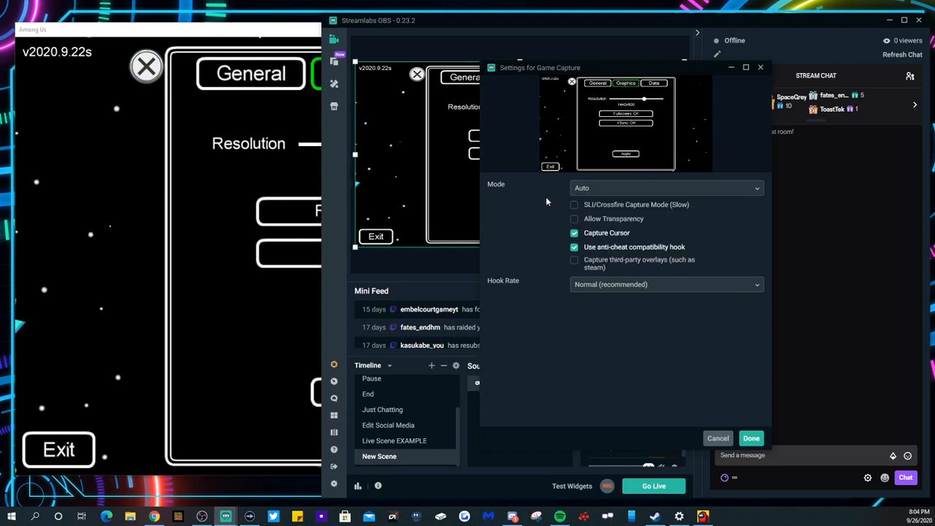
mouse_move(651, 195)
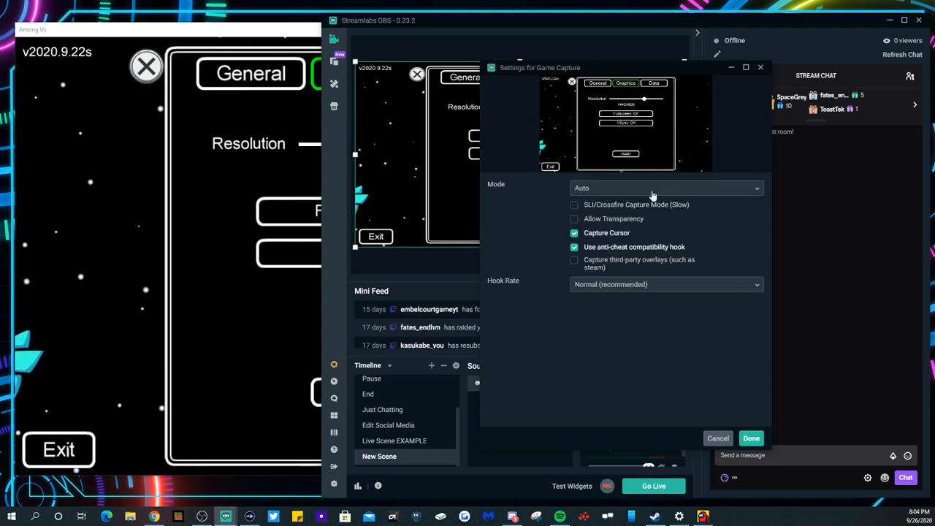
mouse_move(529, 206)
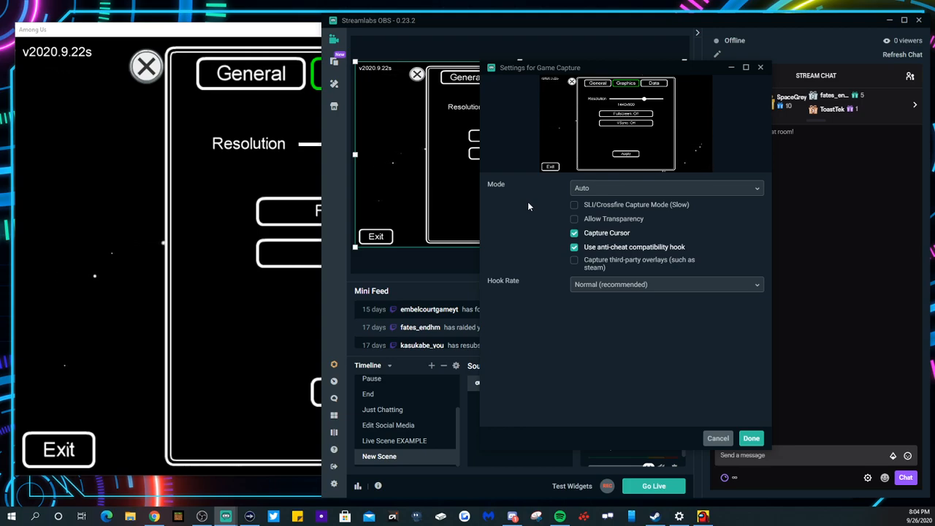
mouse_move(523, 222)
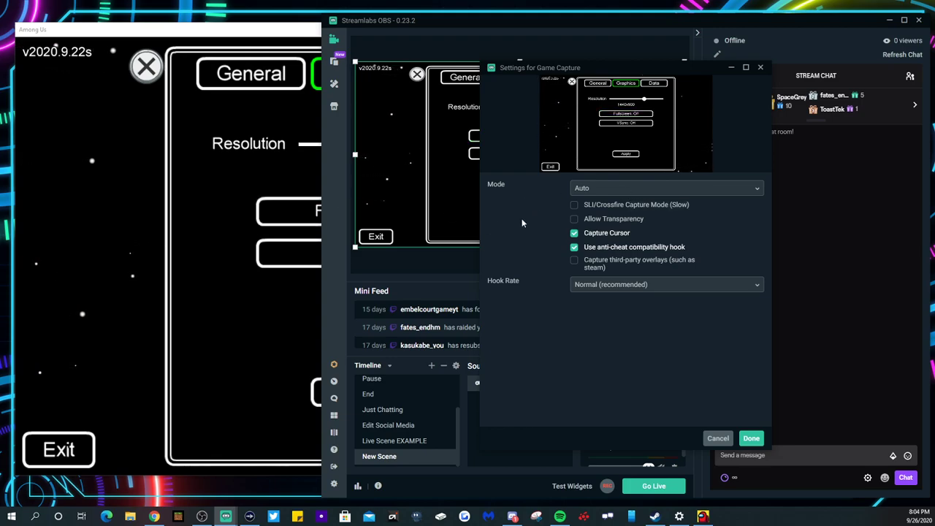
mouse_move(628, 189)
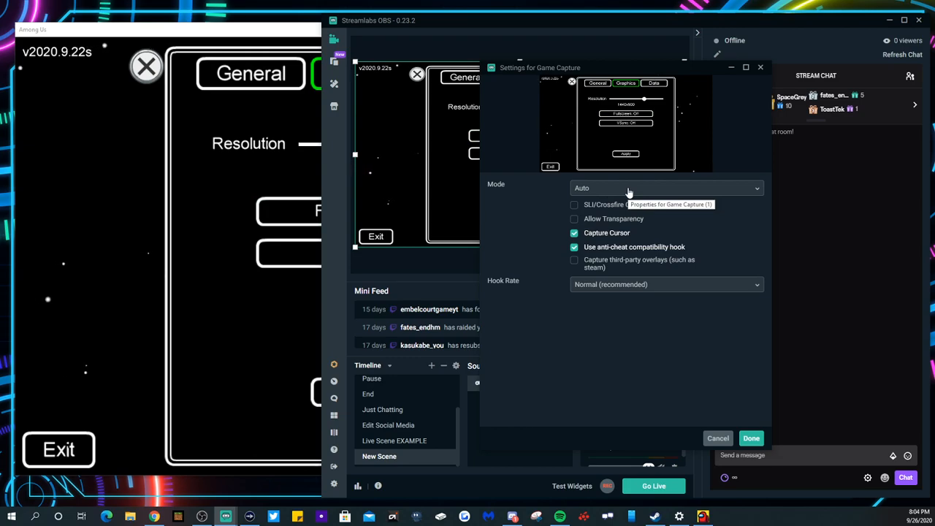
left_click(664, 187)
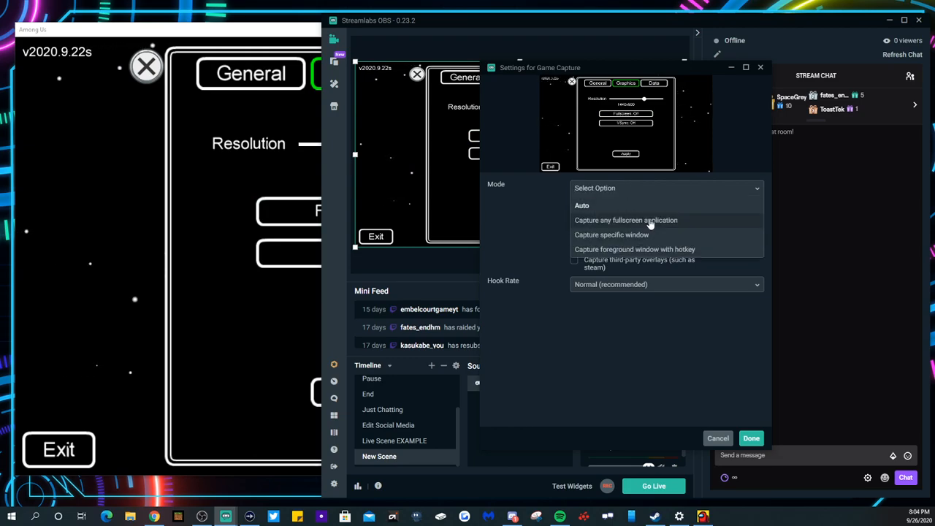
left_click(610, 234)
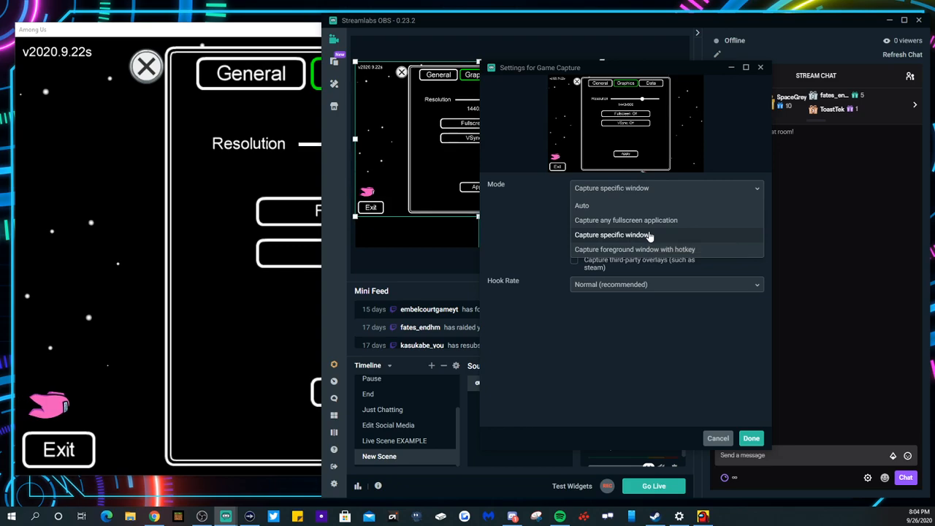
left_click(613, 233)
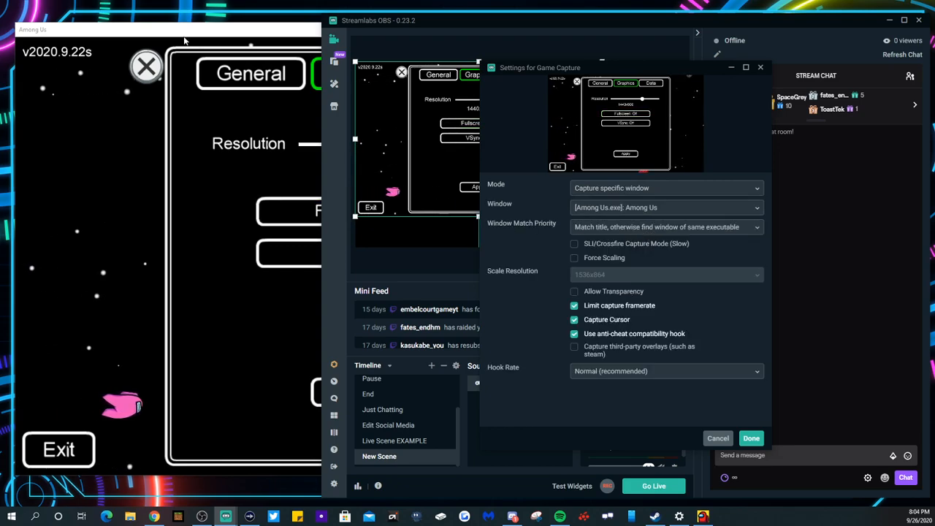
left_click(664, 187)
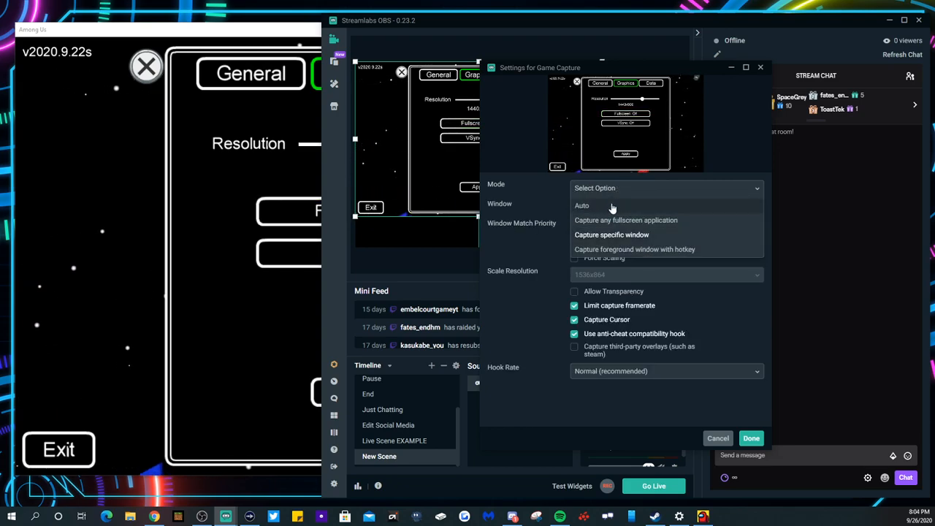
left_click(581, 205)
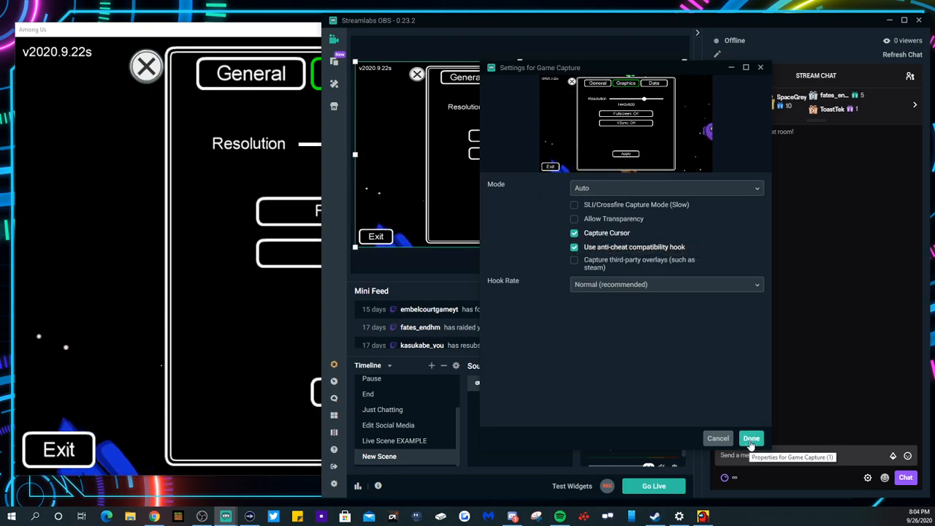
- Finish the Game Capture source and bring Among Us to its Online host/public/private menu
left_click(750, 439)
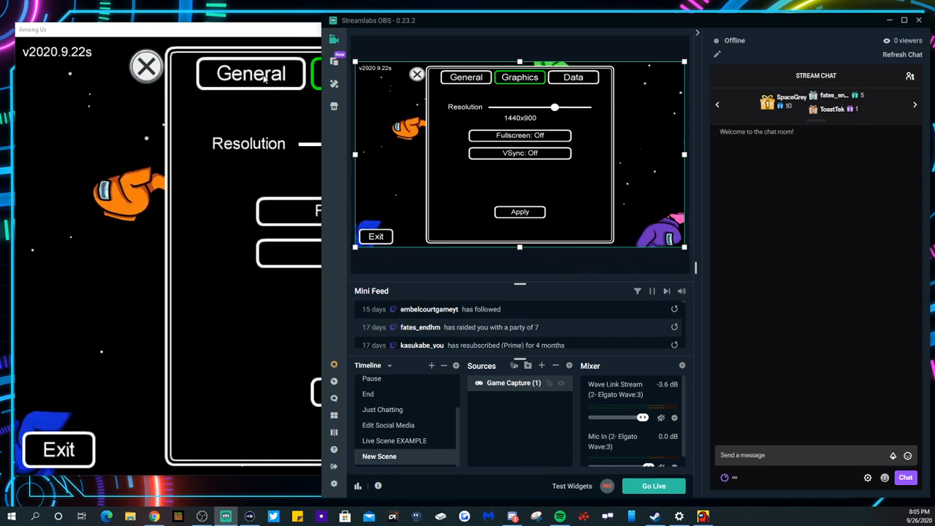
mouse_move(553, 397)
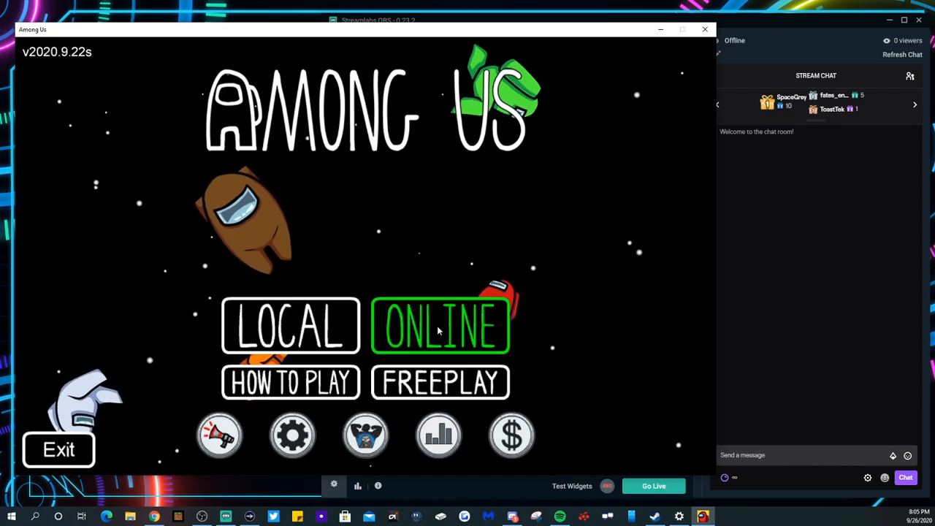
left_click(440, 326)
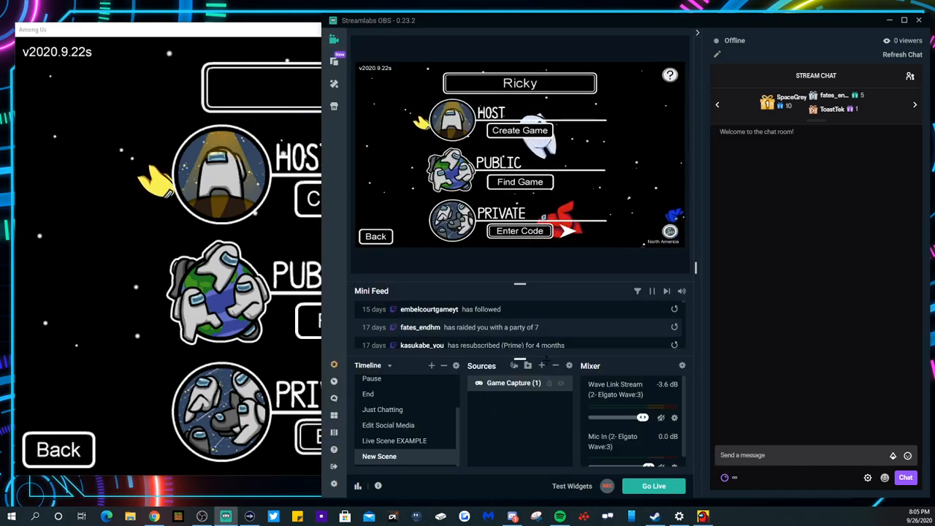
- Add the existing avatar Image source to the scene and return to Among Us
left_click(540, 365)
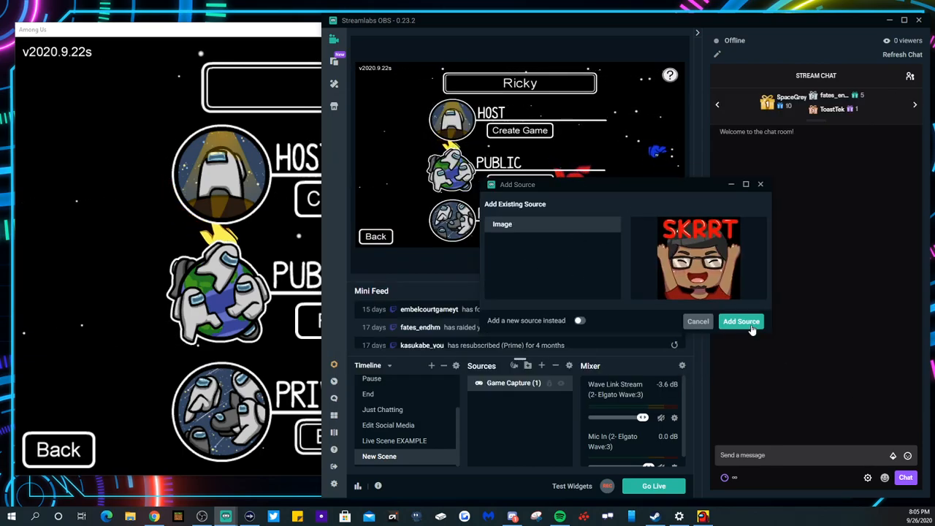
left_click(741, 321)
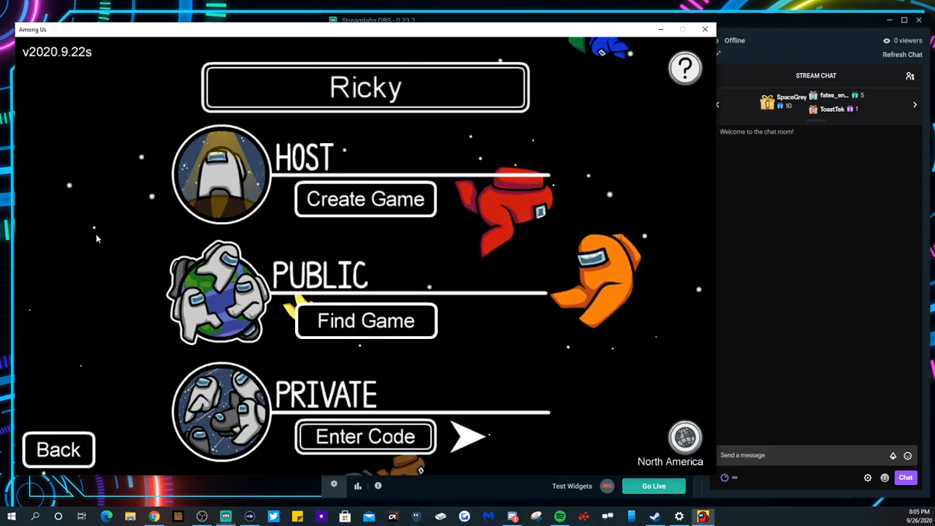
mouse_move(400, 293)
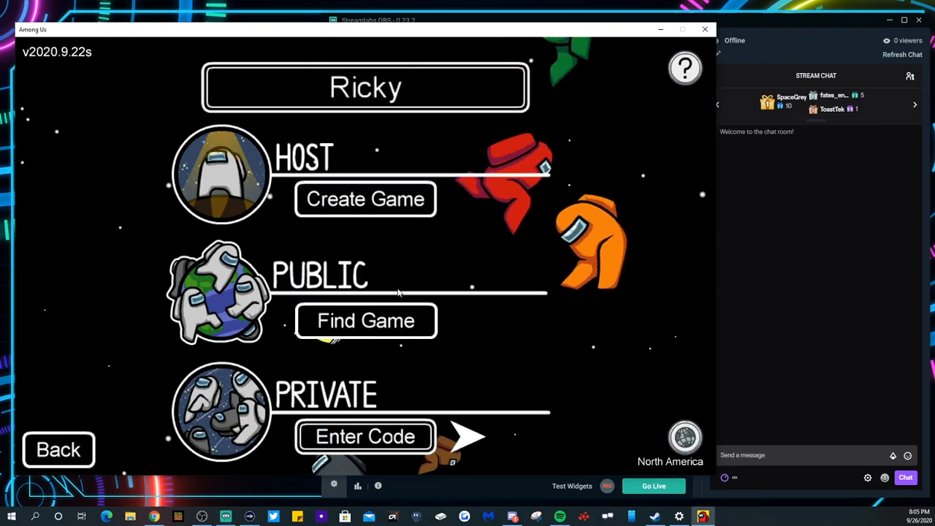
- Host a MIRA HQ lobby with 2 impostors and select the avatar image over the lobby code
left_click(365, 199)
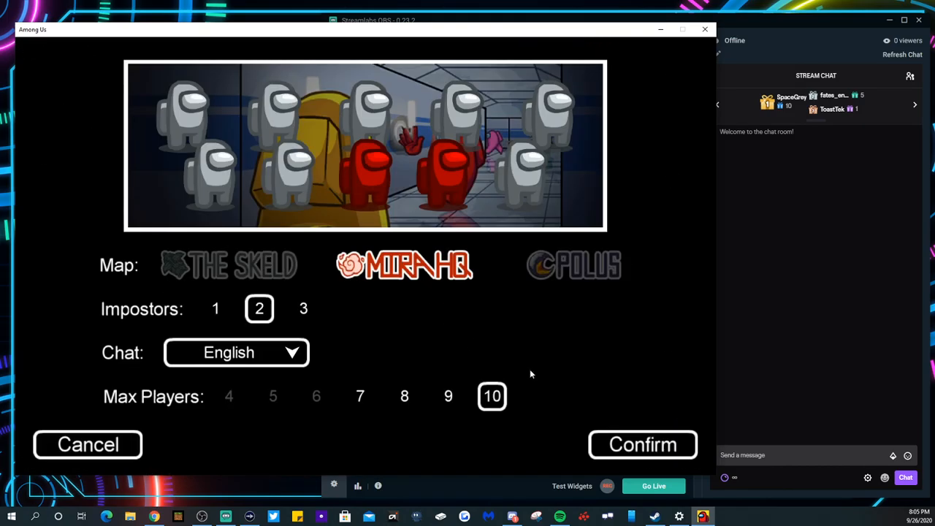
left_click(643, 444)
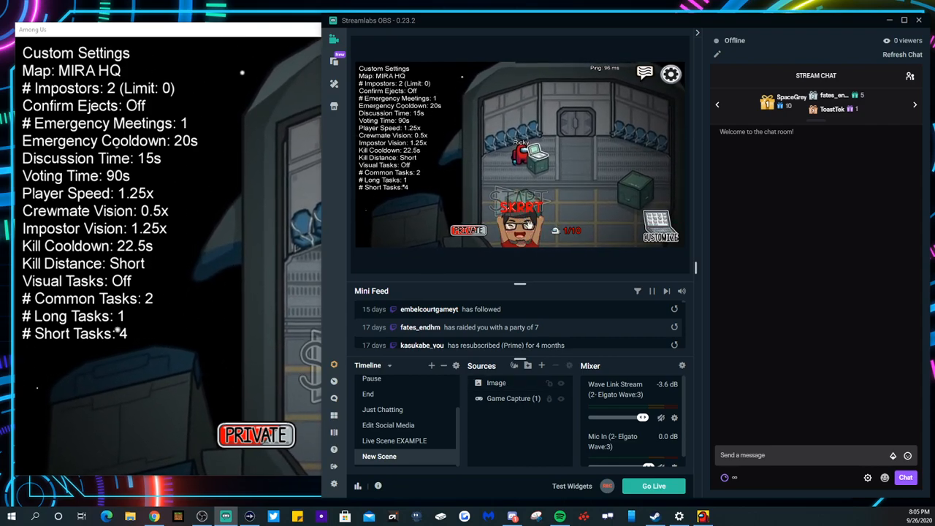
left_click(496, 383)
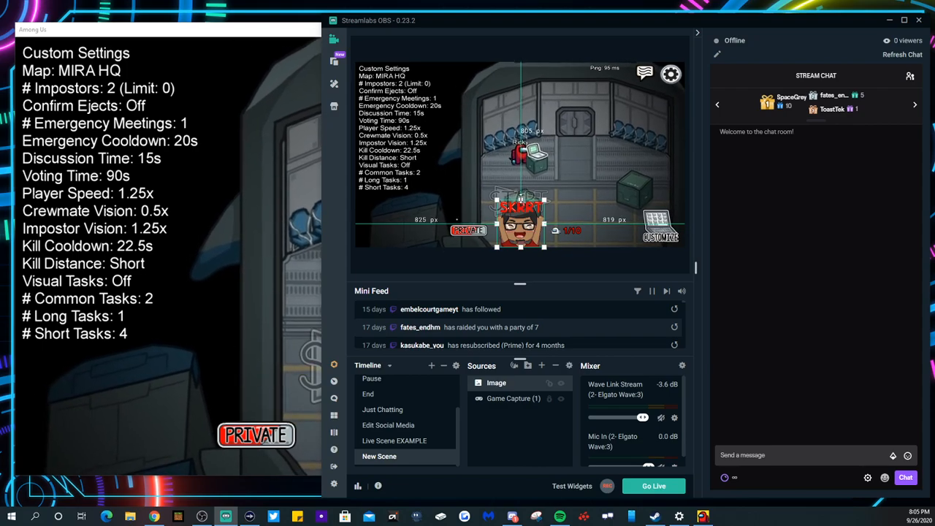